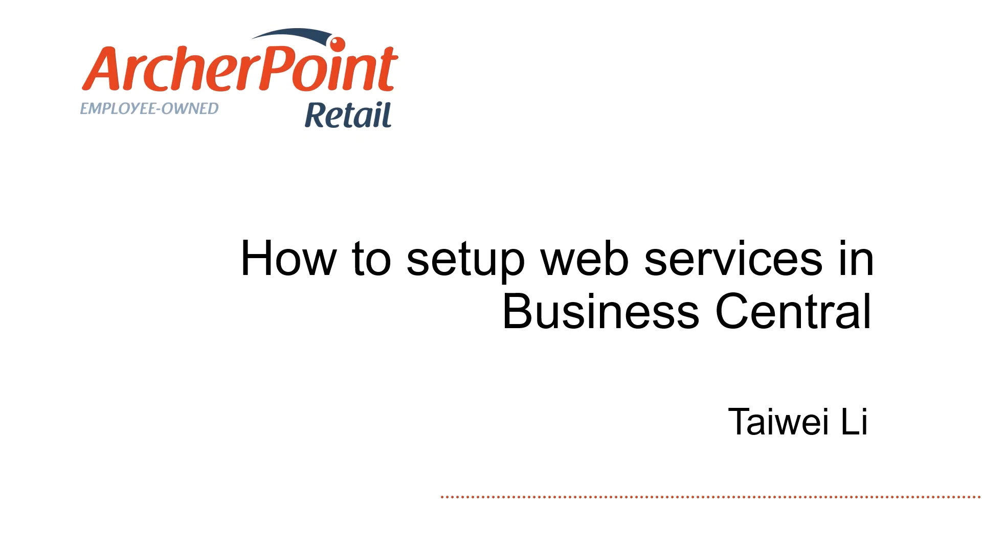
{"action": "mouse_move", "coordinate": [854, 180]}
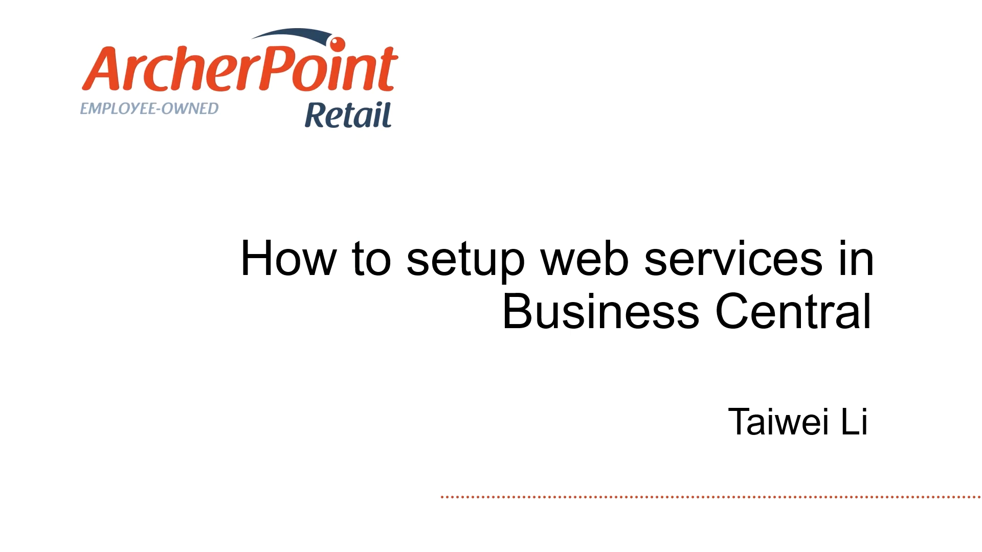
- Advance past the web services title slide before returning to the server desktop
{"action": "key", "text": "Right"}
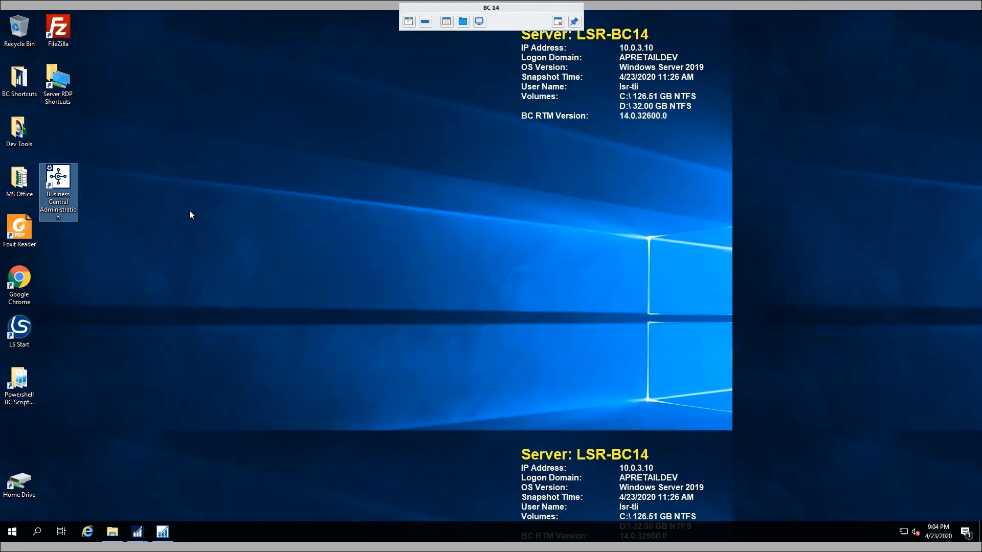
{"action": "mouse_move", "coordinate": [86, 211]}
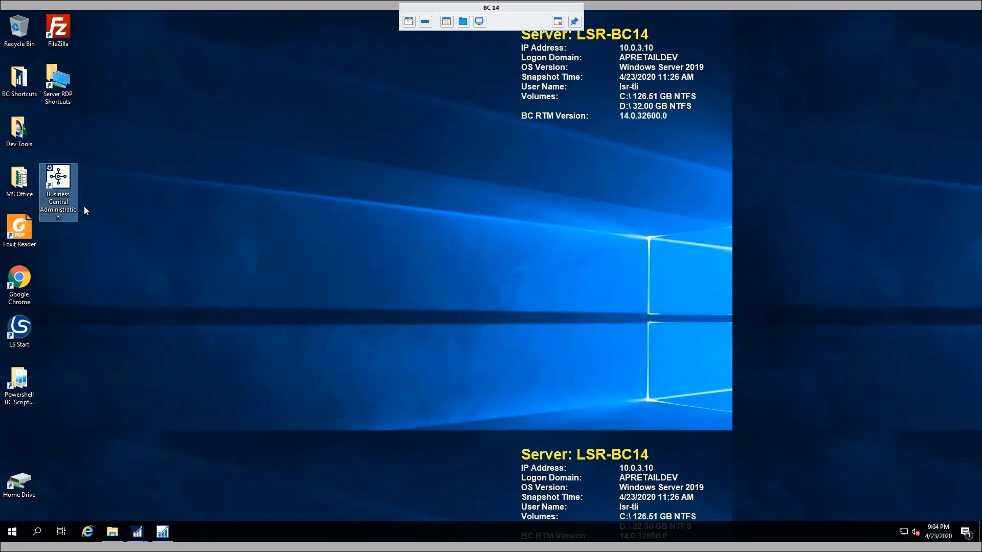
- Review the LS14-02 instance's SOAP Services settings in Business Central Administration and bring up its actions
{"action": "left_click", "coordinate": [57, 192]}
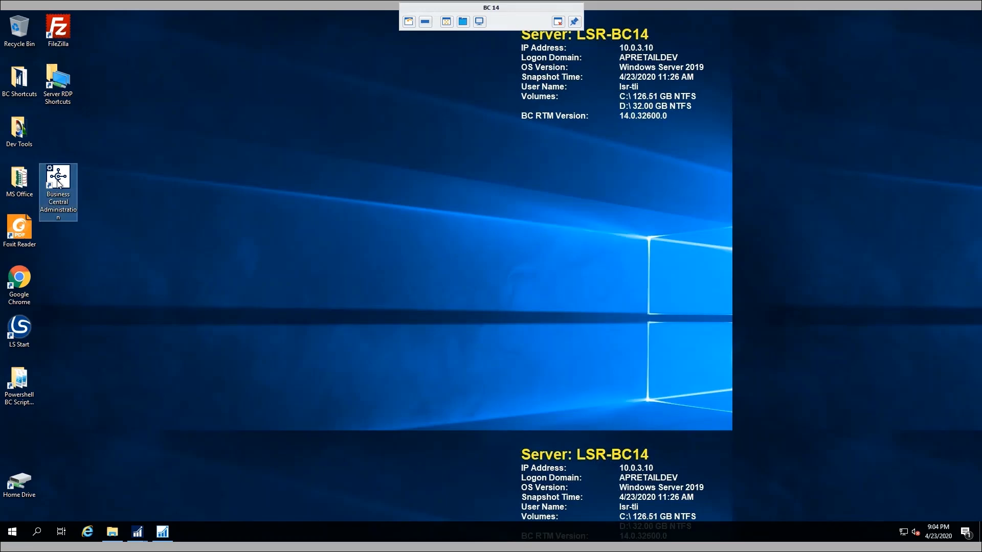
{"action": "double_click", "coordinate": [58, 178]}
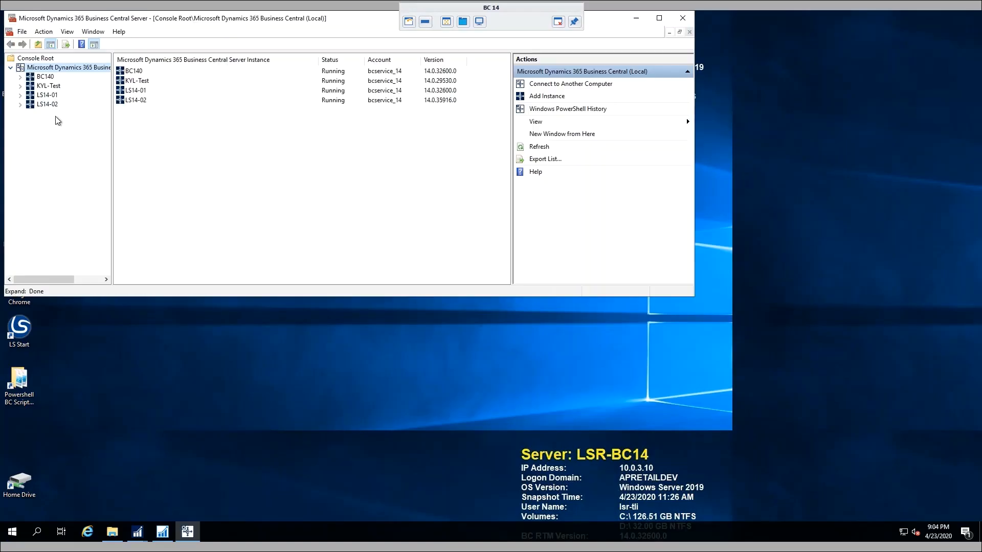
{"action": "left_click", "coordinate": [47, 104]}
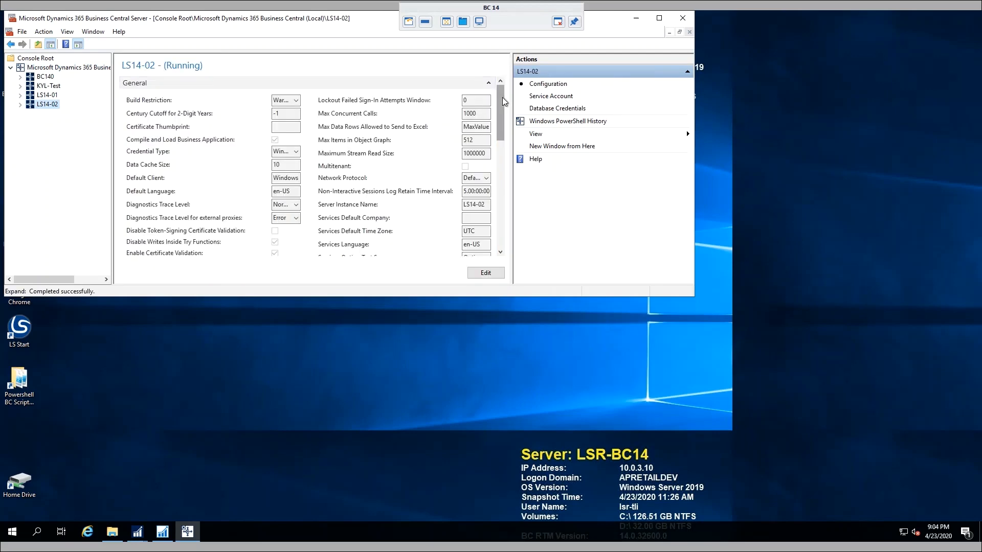
{"action": "scroll", "scroll_direction": "down", "scroll_amount": 3}
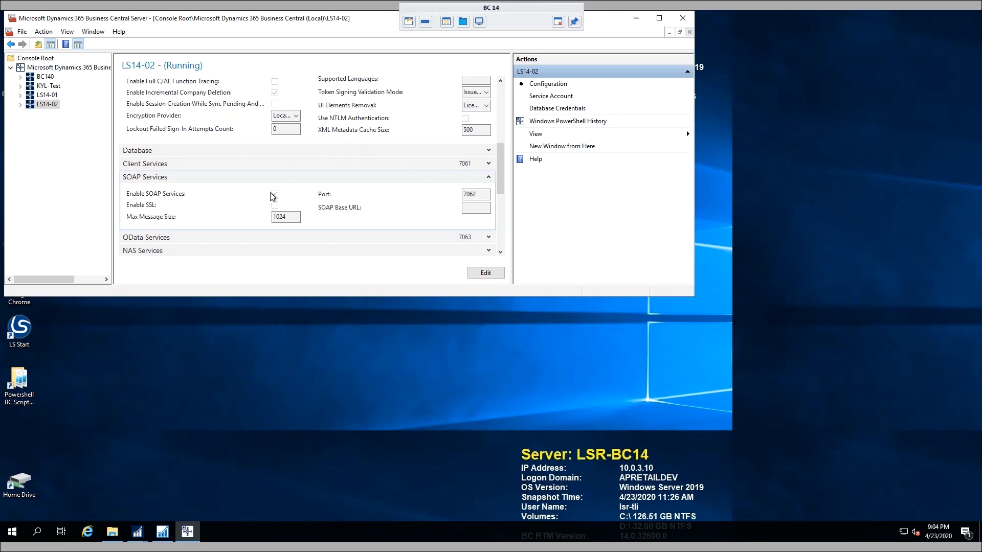
{"action": "left_click", "coordinate": [274, 194]}
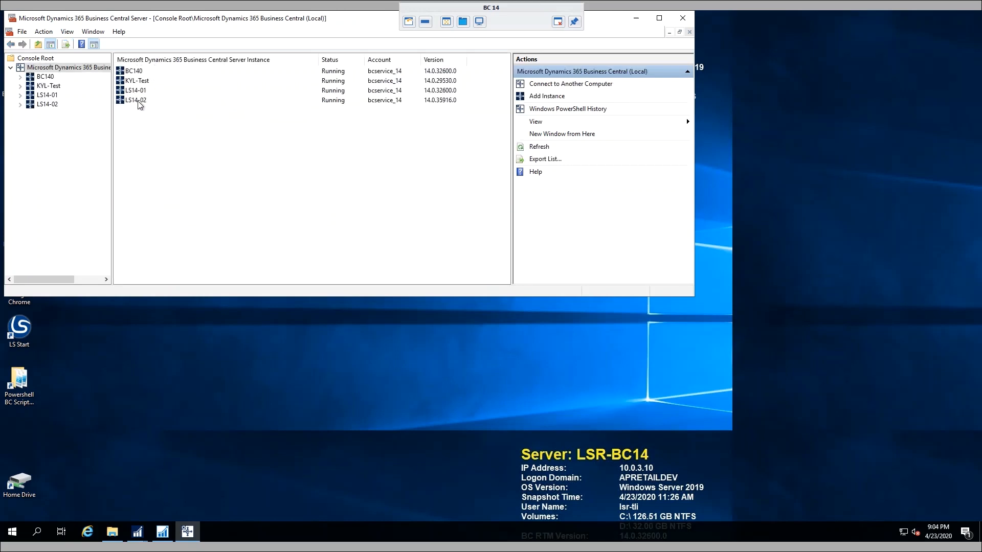
{"action": "right_click", "coordinate": [135, 100]}
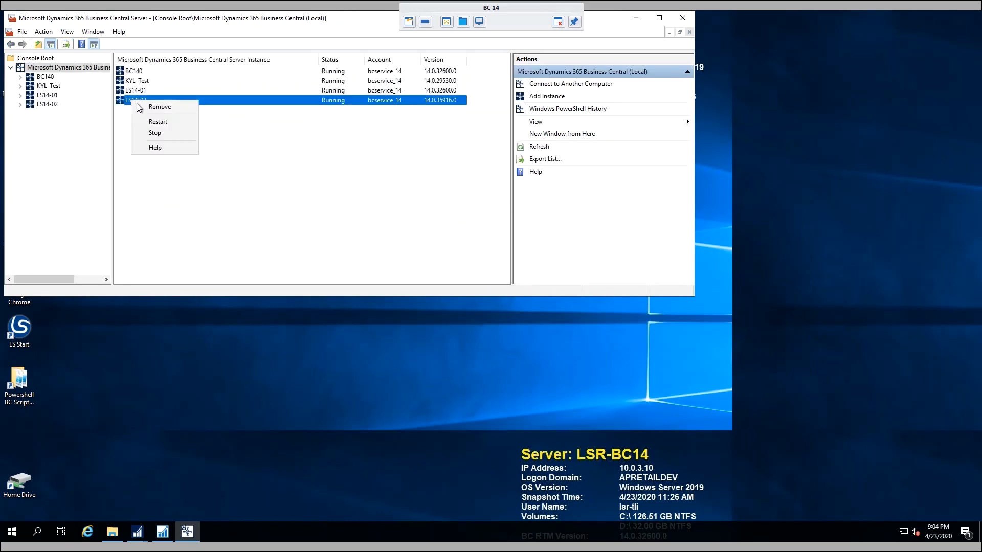
{"action": "mouse_move", "coordinate": [157, 121]}
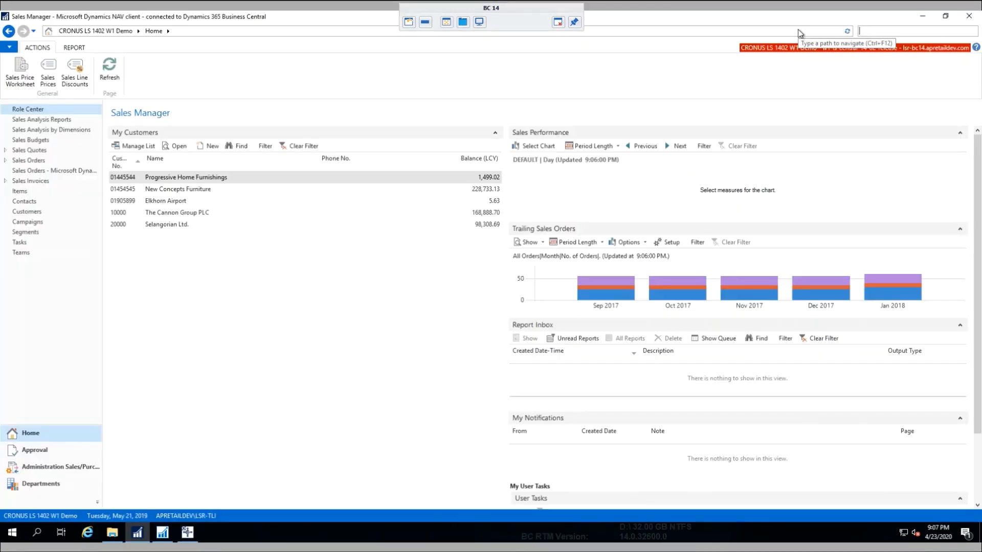
{"action": "mouse_move", "coordinate": [838, 53]}
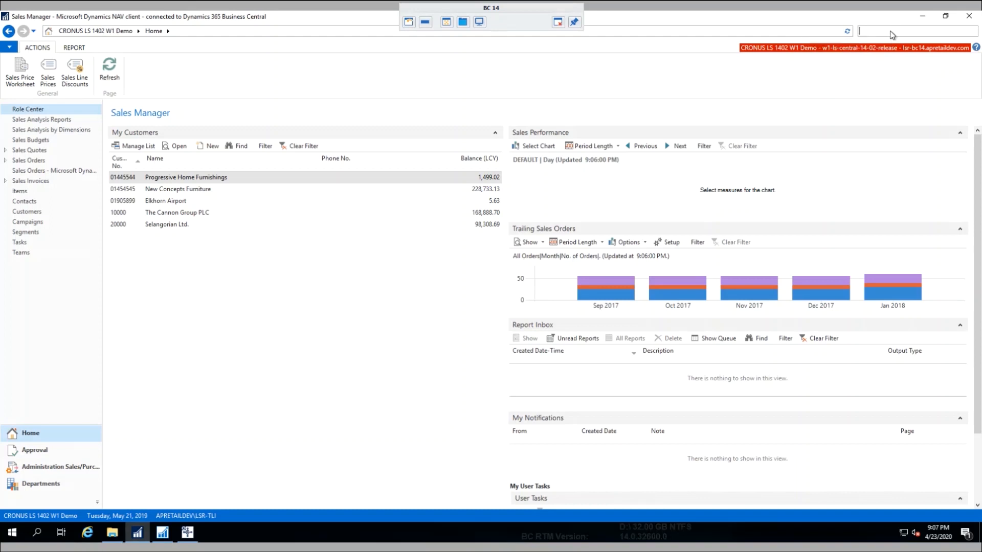
{"action": "mouse_move", "coordinate": [890, 33]}
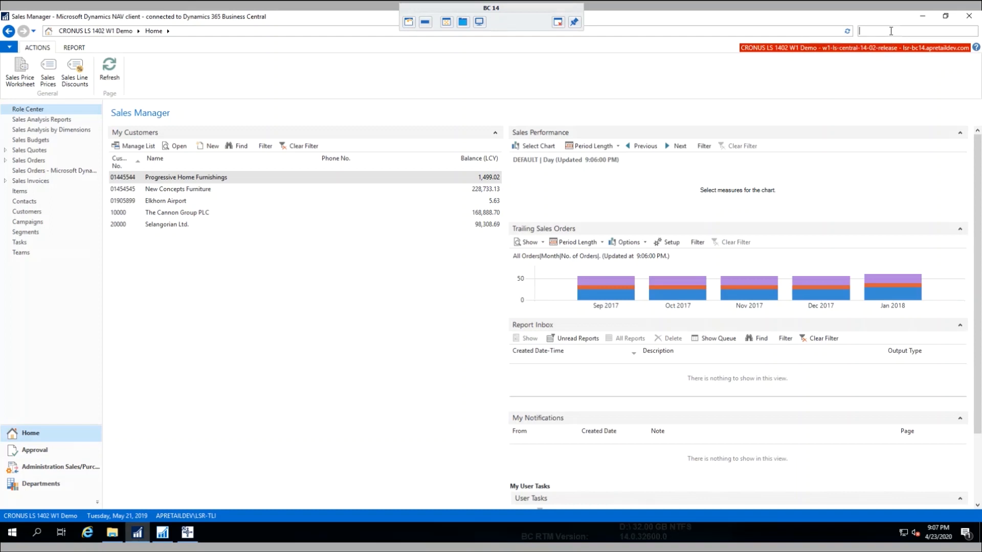
- Search 'web ser' and open the LS Retail Web Service Setup page
{"action": "type", "text": "web ser set"}
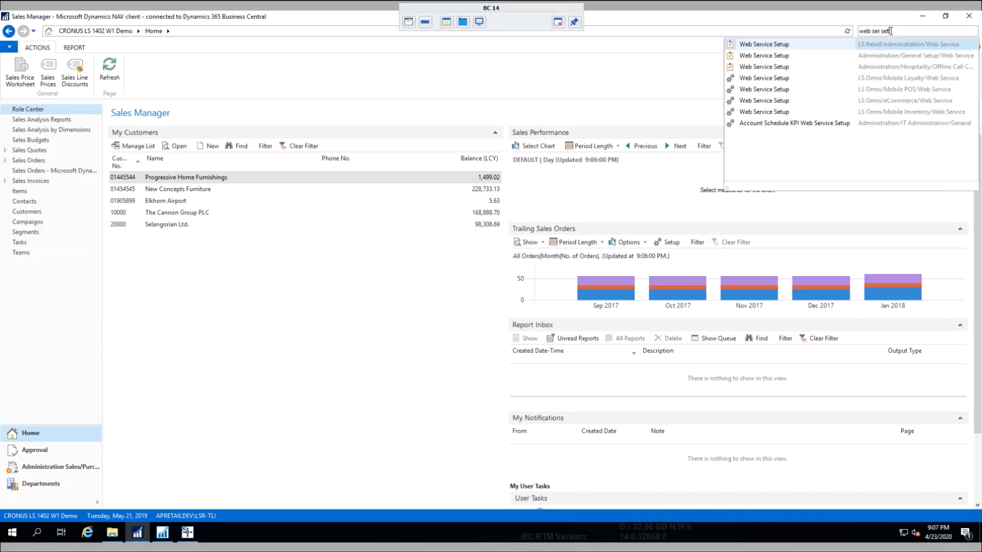
{"action": "left_click", "coordinate": [763, 44]}
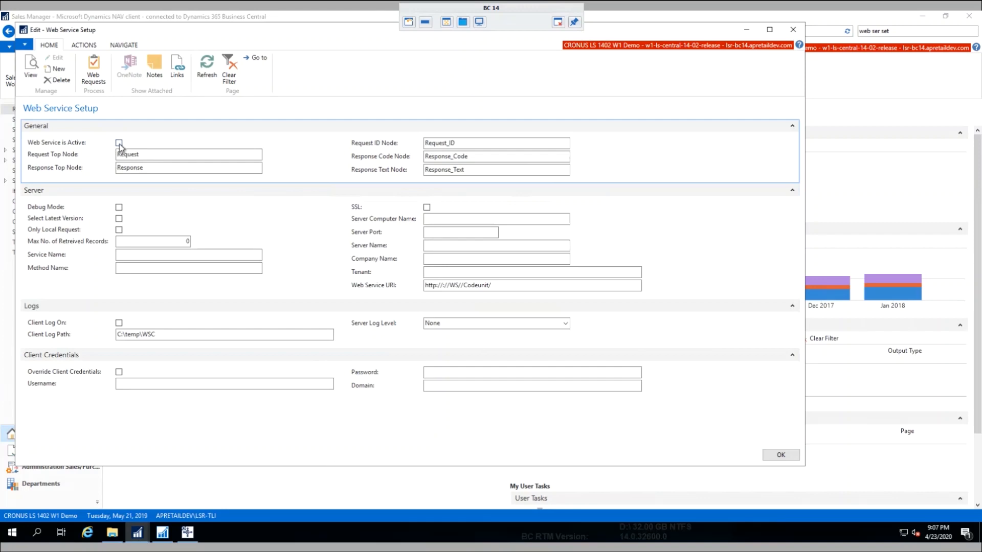
- Turn on 'Web Service is Active' for service RetailWebServices with method WebRequest
{"action": "left_click", "coordinate": [119, 142]}
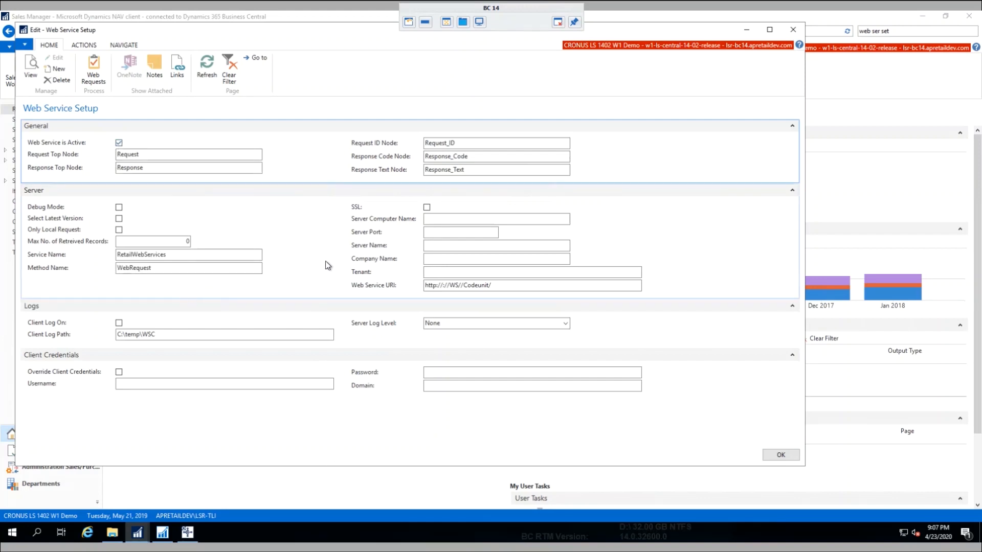
{"action": "mouse_move", "coordinate": [38, 259]}
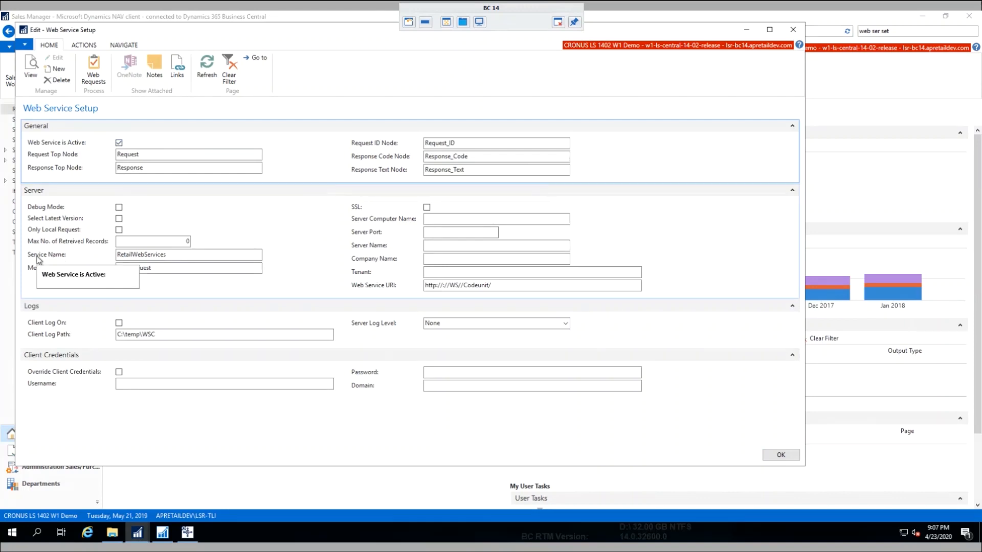
{"action": "mouse_move", "coordinate": [94, 261]}
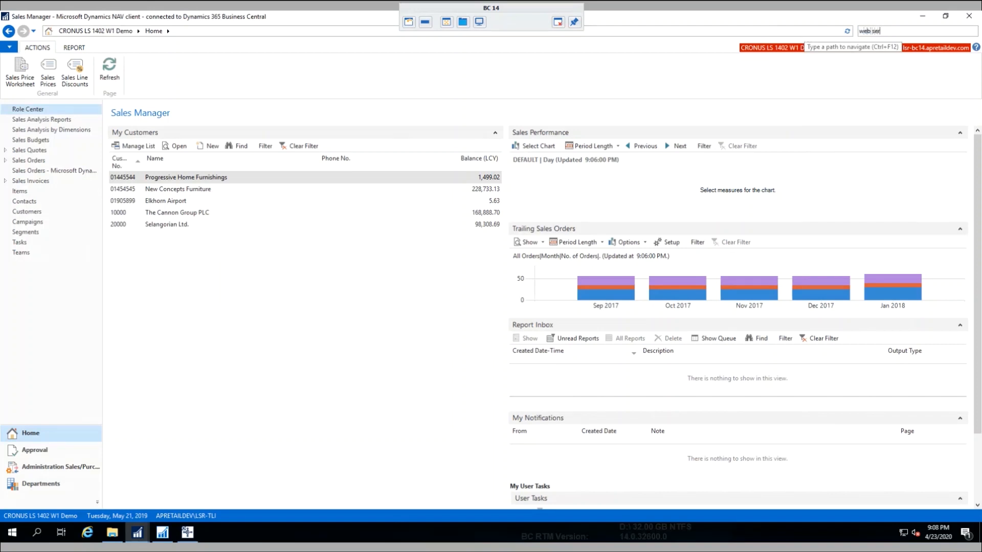
- Search 'web services', open the Web Services list and add a new Codeunit 99009510 row
{"action": "type", "text": "web services"}
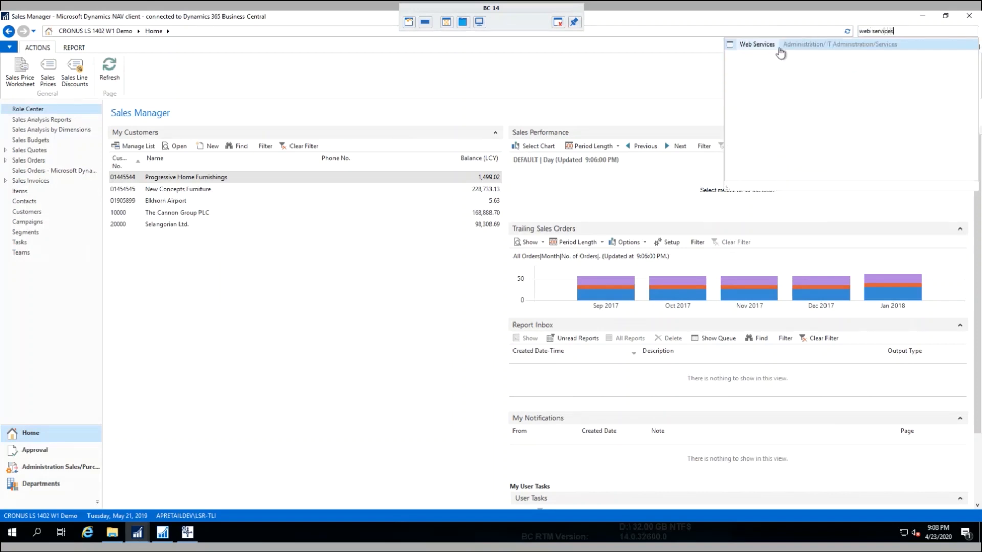
{"action": "left_click", "coordinate": [757, 44]}
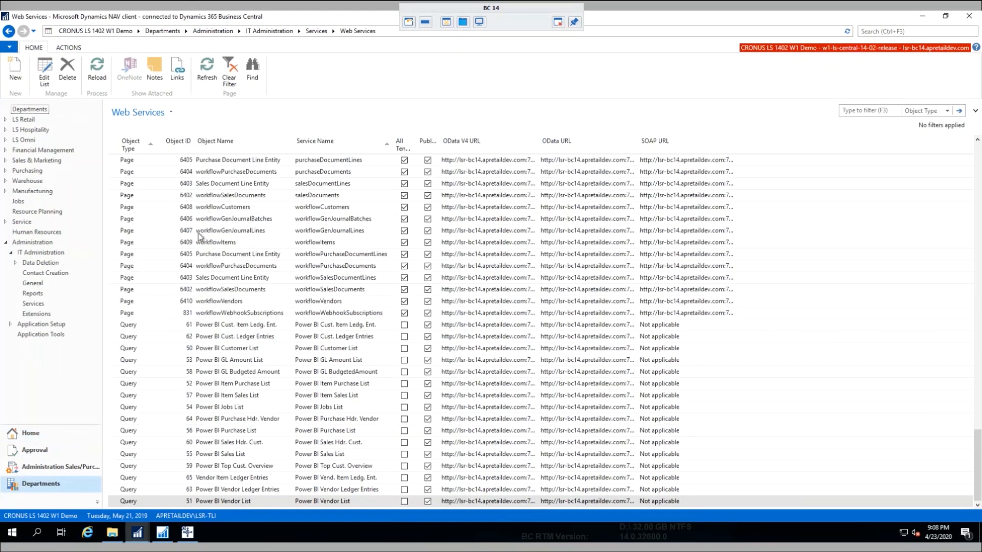
{"action": "left_click", "coordinate": [14, 68]}
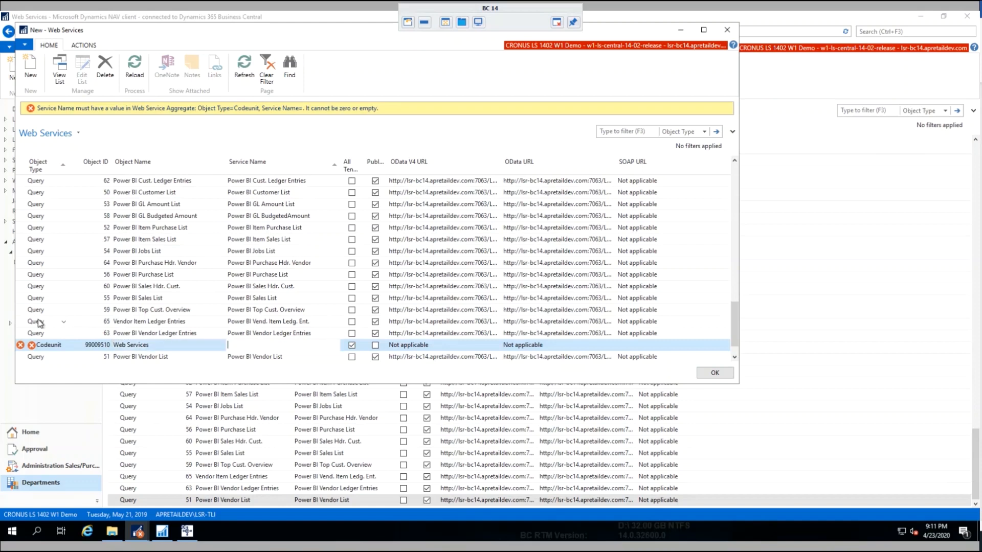
- Name the codeunit RetailWebServices, publish it and copy its SOAP URL
{"action": "type", "text": "RetailWebServices"}
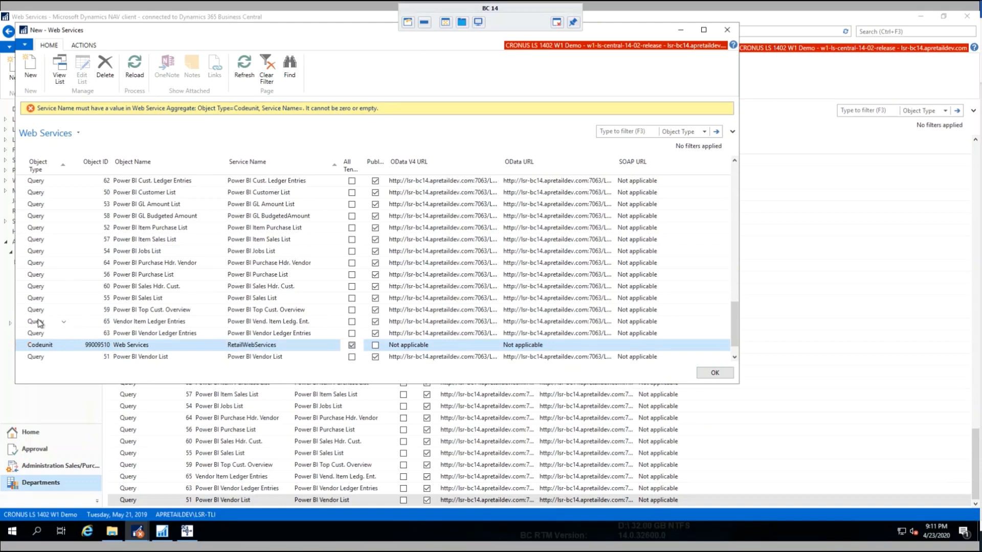
{"action": "left_click", "coordinate": [243, 65]}
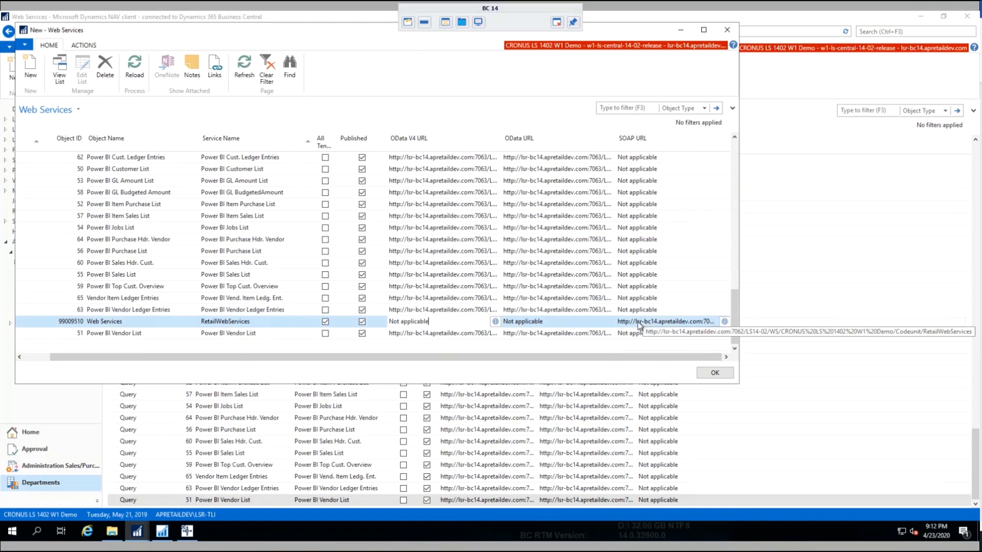
{"action": "right_click", "coordinate": [666, 321]}
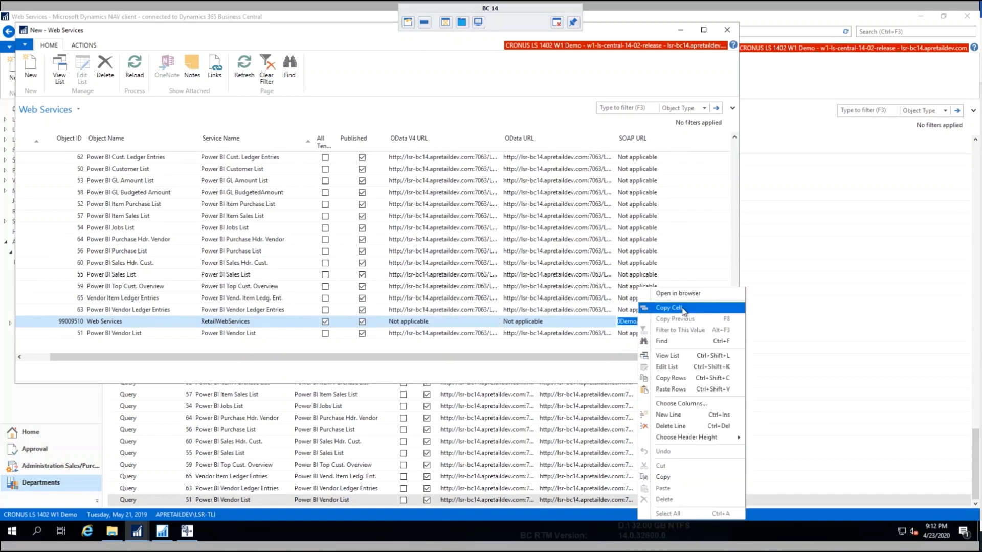
{"action": "left_click", "coordinate": [667, 308]}
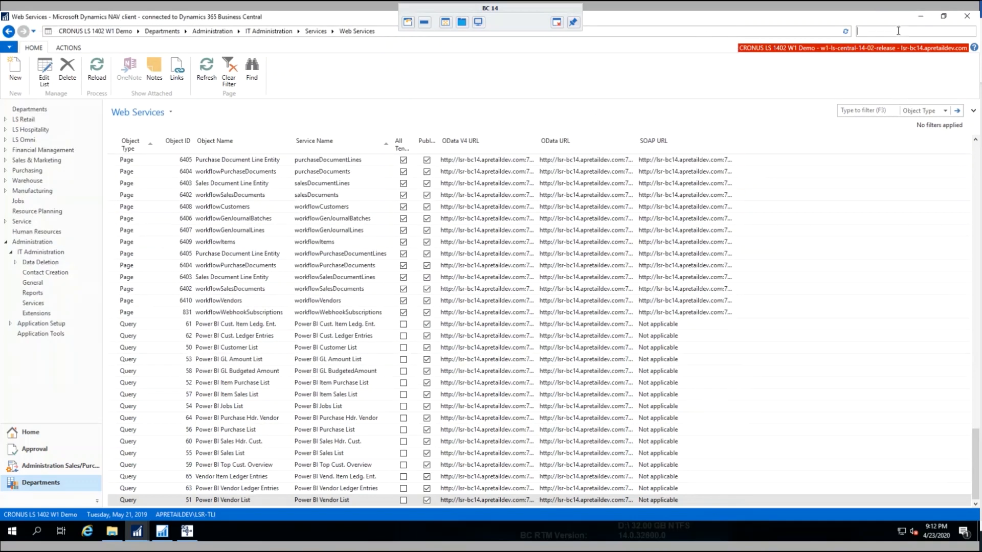
- Reopen Web Service Setup and paste the RetailWebServices SOAP URL into Web Service URI
{"action": "type", "text": "web ser se"}
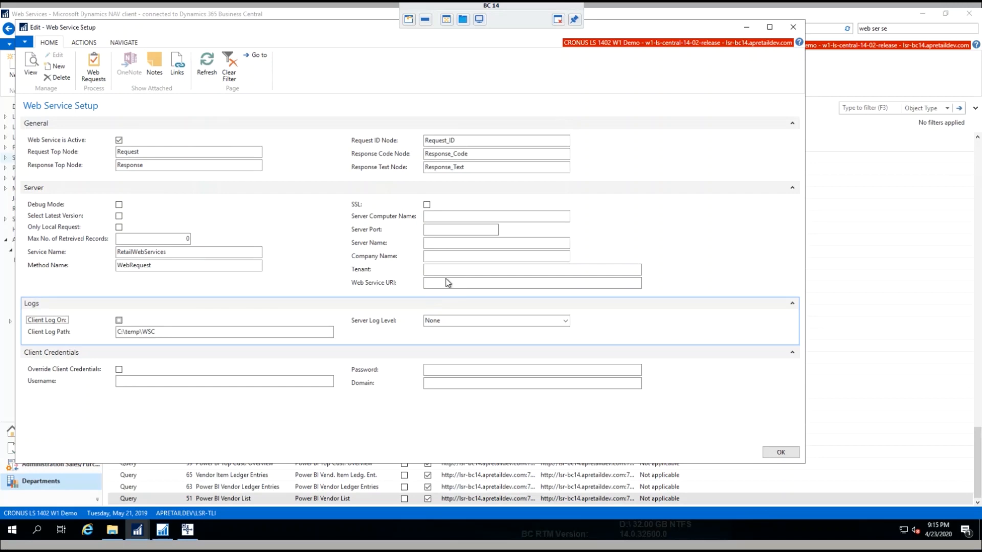
{"action": "mouse_move", "coordinate": [359, 294]}
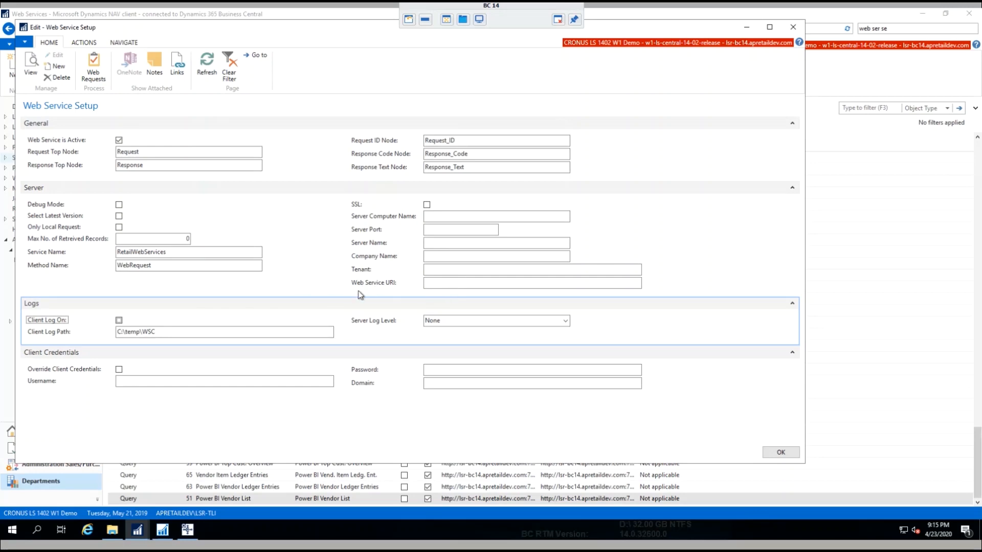
{"action": "left_click", "coordinate": [531, 282]}
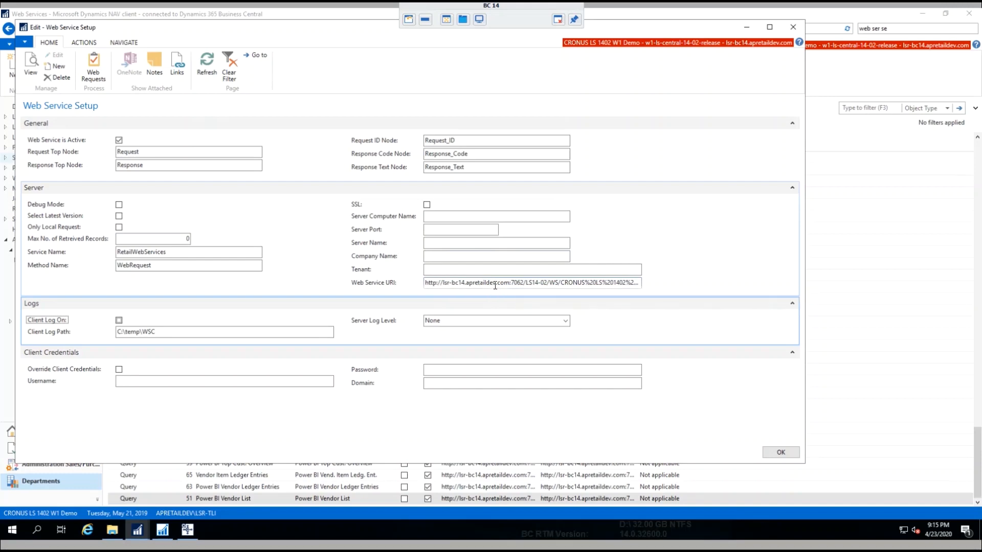
{"action": "mouse_move", "coordinate": [501, 282]}
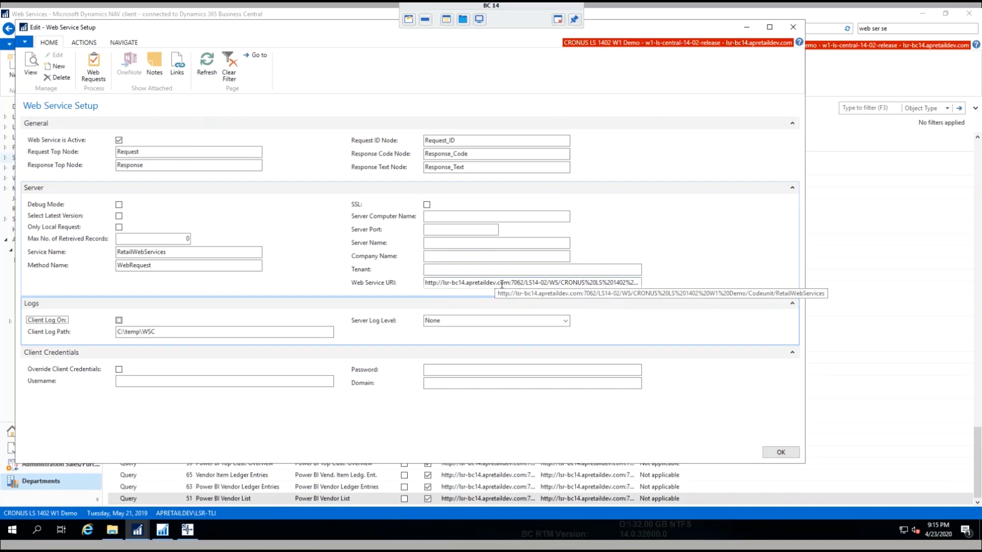
{"action": "mouse_move", "coordinate": [500, 289]}
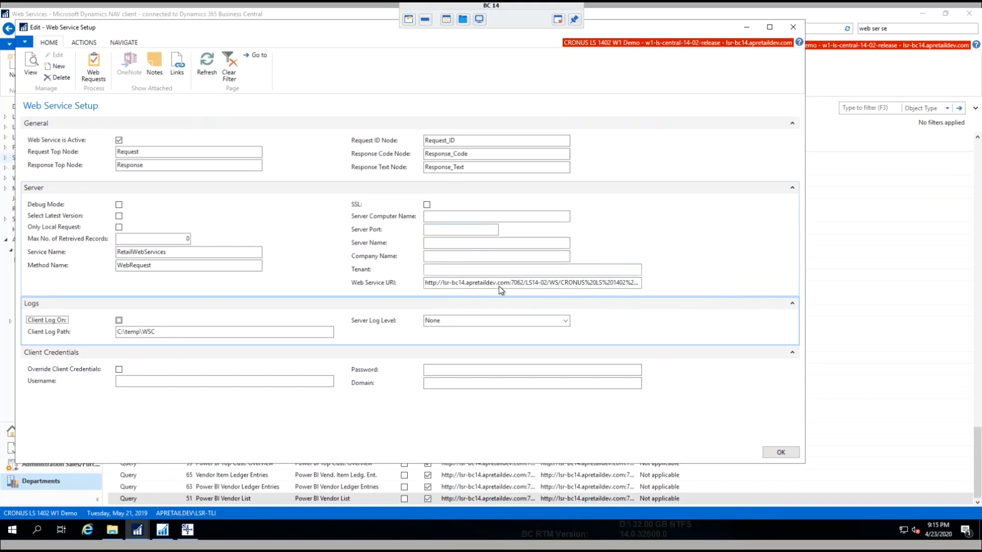
{"action": "mouse_move", "coordinate": [501, 282]}
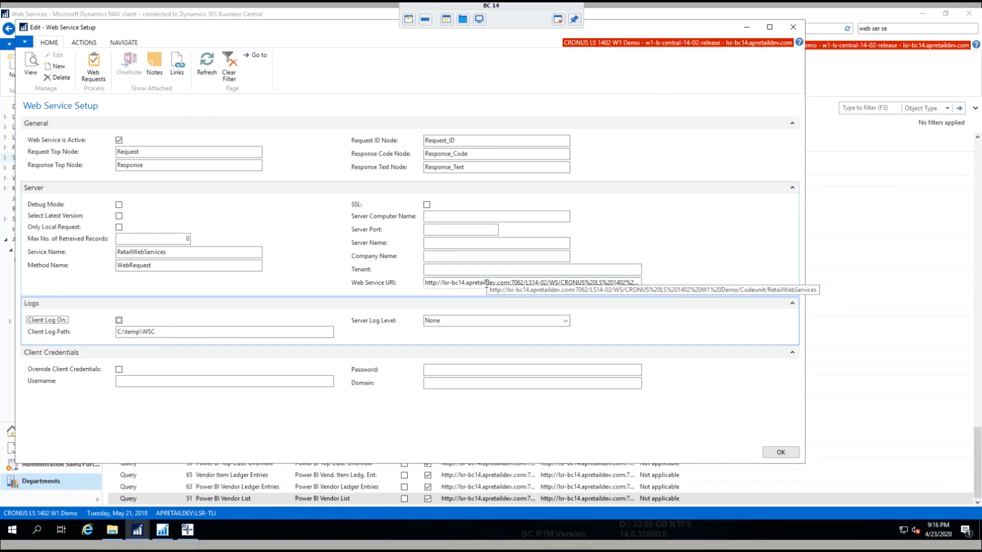
{"action": "mouse_move", "coordinate": [261, 144]}
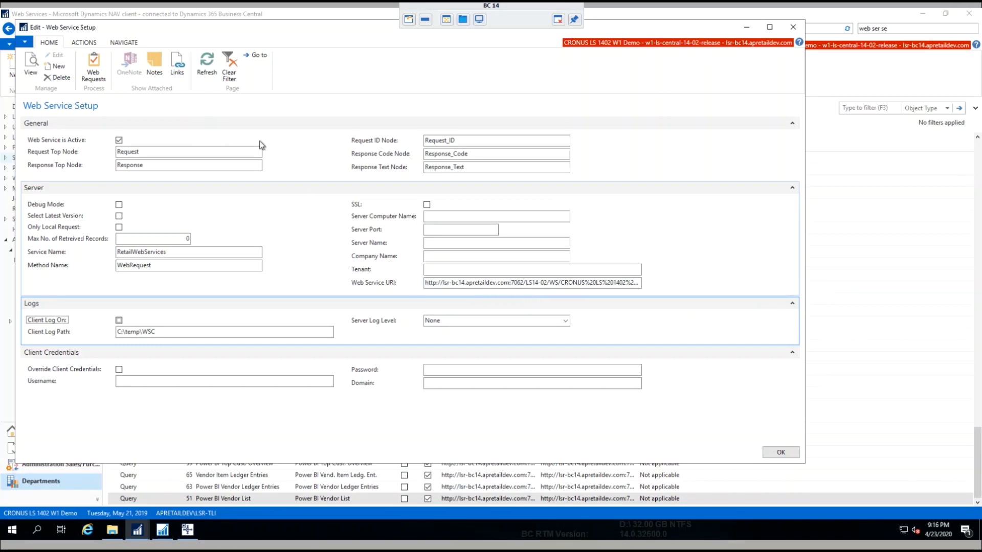
- Run Test Web Connection from Actions and dismiss the 401 Unauthorized error
{"action": "left_click", "coordinate": [83, 42]}
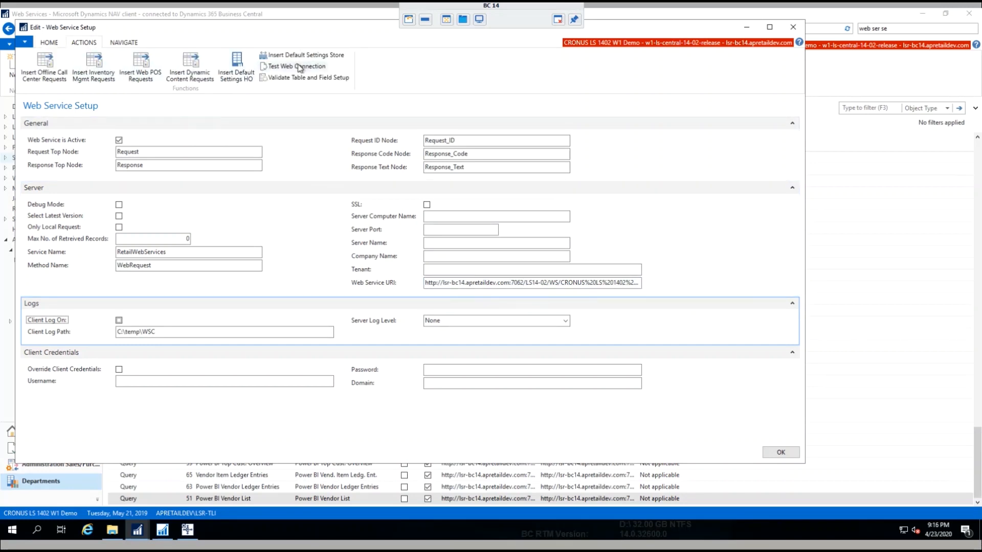
{"action": "left_click", "coordinate": [295, 65]}
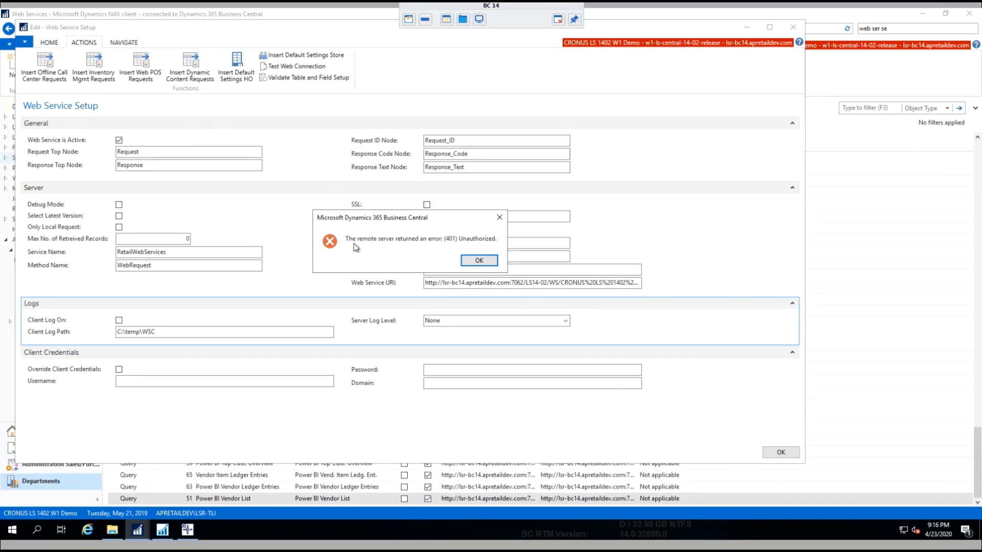
{"action": "mouse_move", "coordinate": [384, 246]}
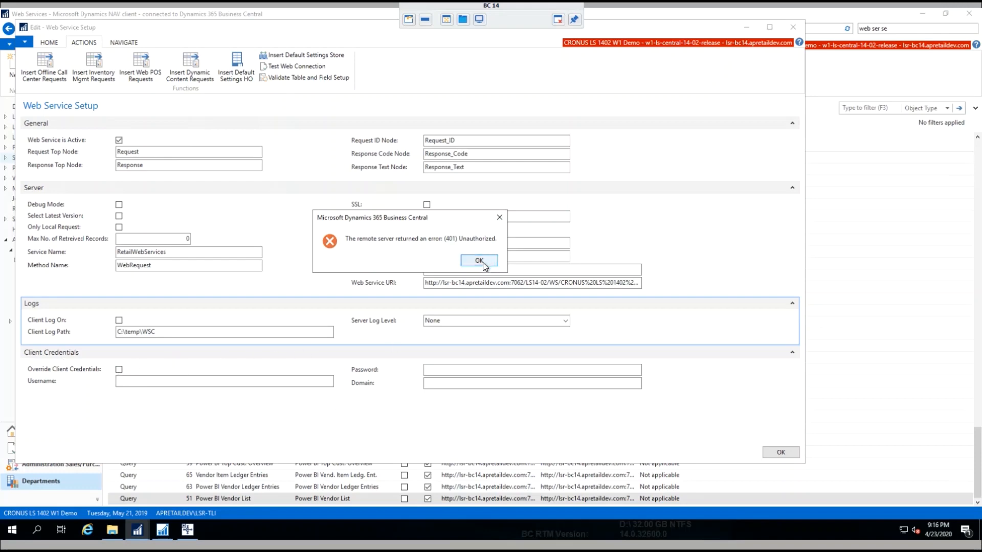
{"action": "left_click", "coordinate": [479, 261]}
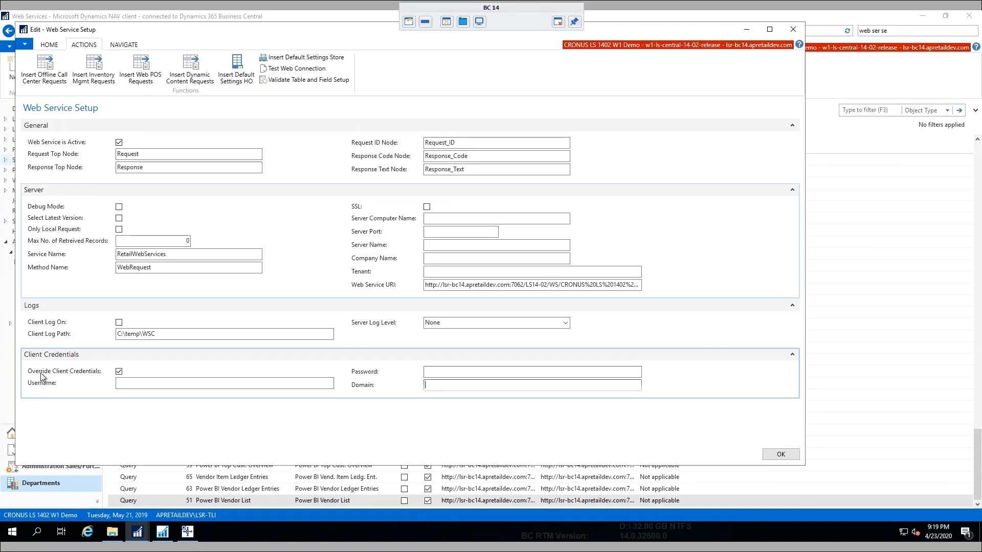
{"action": "mouse_move", "coordinate": [67, 375]}
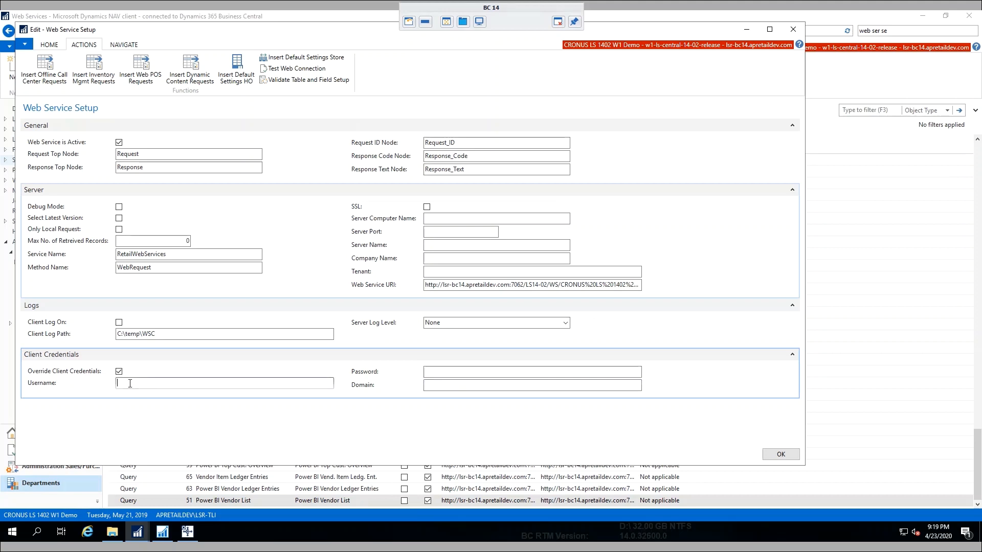
- Enter username 'lsr' and password under Client Credentials, retest and confirm a successful connection
{"action": "type", "text": "lsr-tli"}
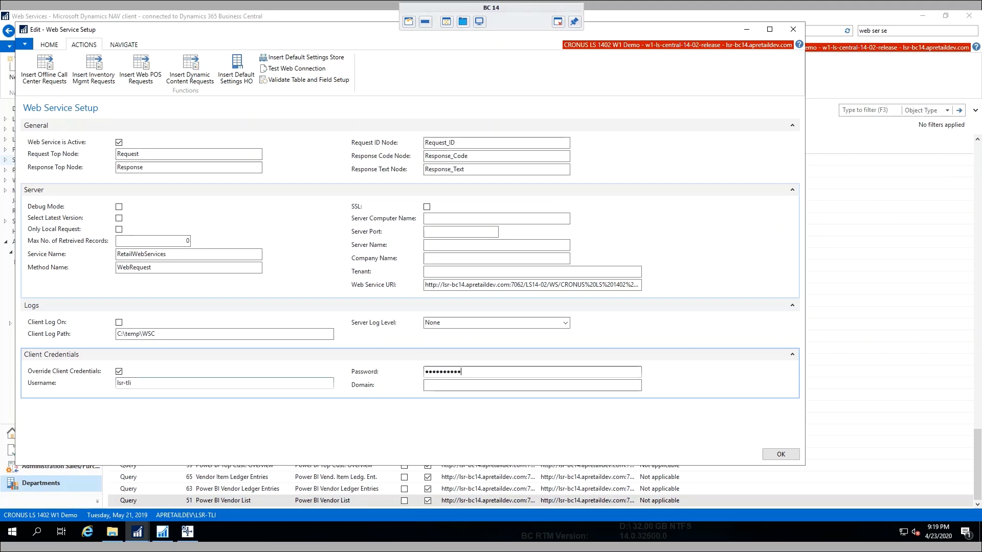
{"action": "left_click", "coordinate": [531, 385]}
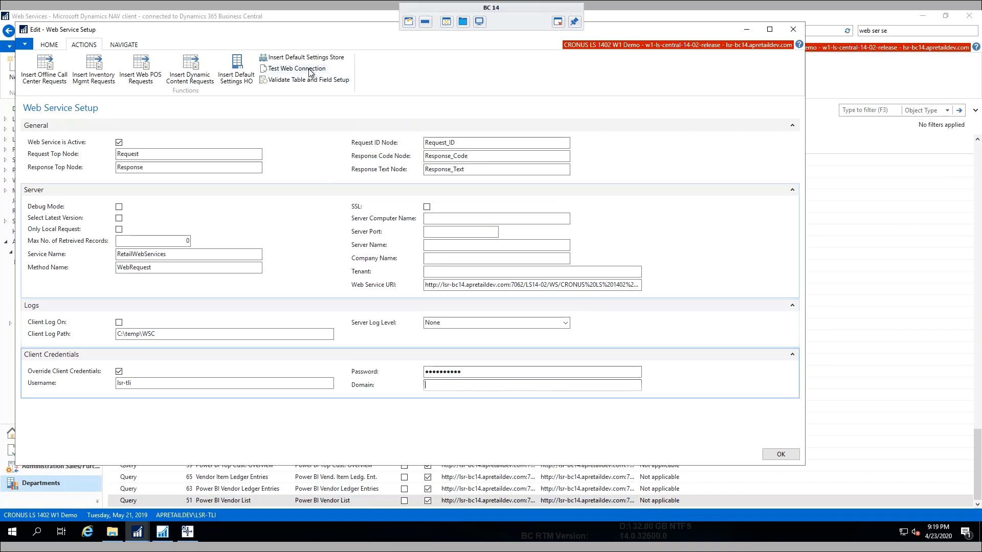
{"action": "left_click", "coordinate": [294, 69]}
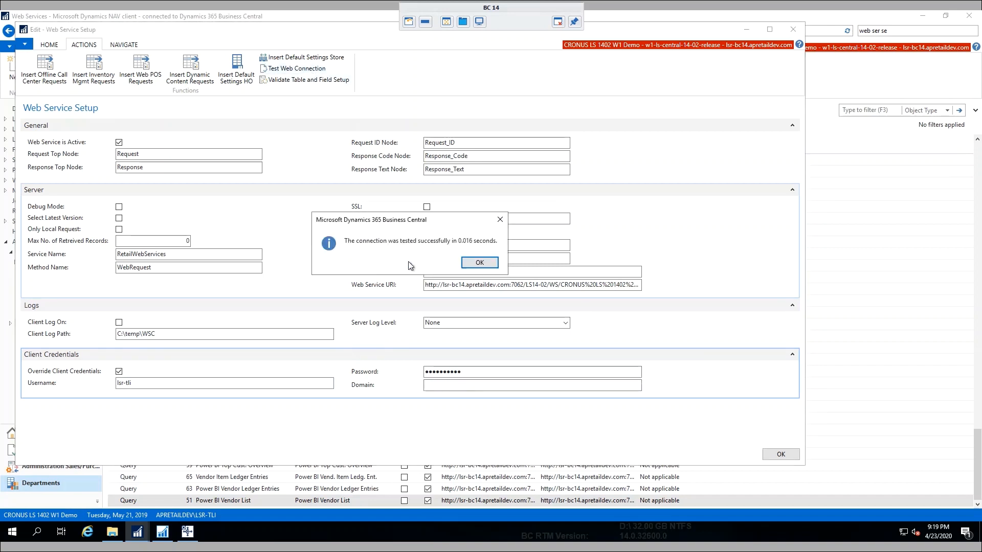
{"action": "mouse_move", "coordinate": [400, 245]}
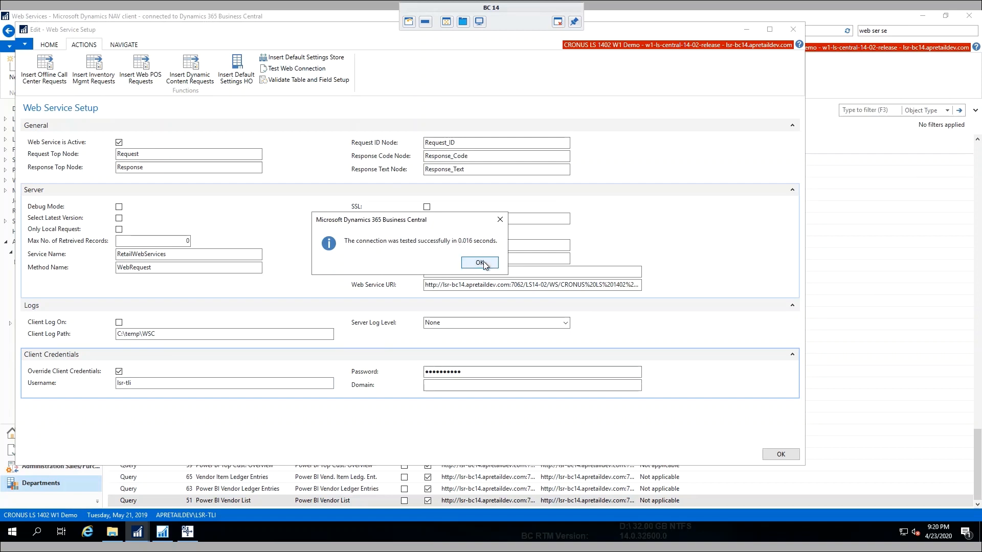
{"action": "left_click", "coordinate": [478, 263]}
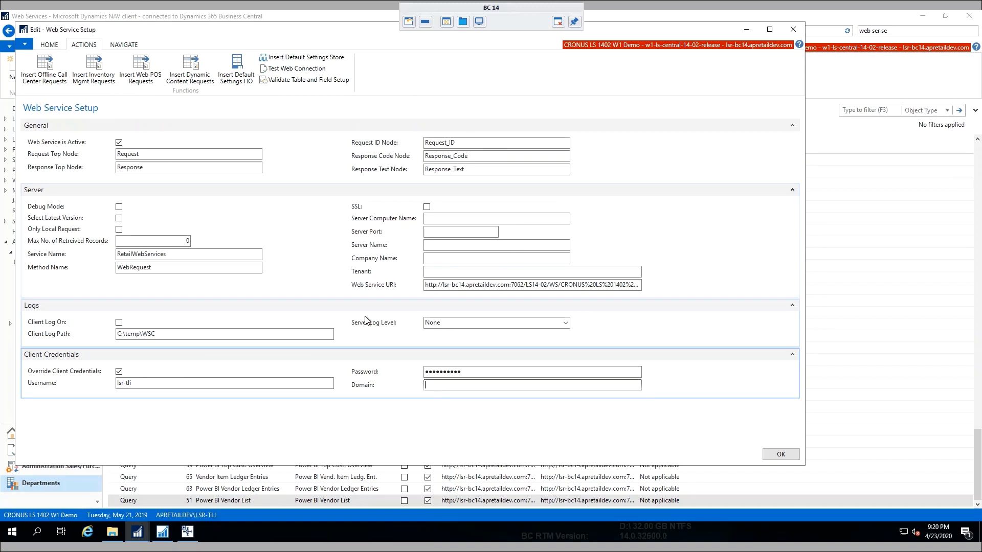
{"action": "mouse_move", "coordinate": [366, 313]}
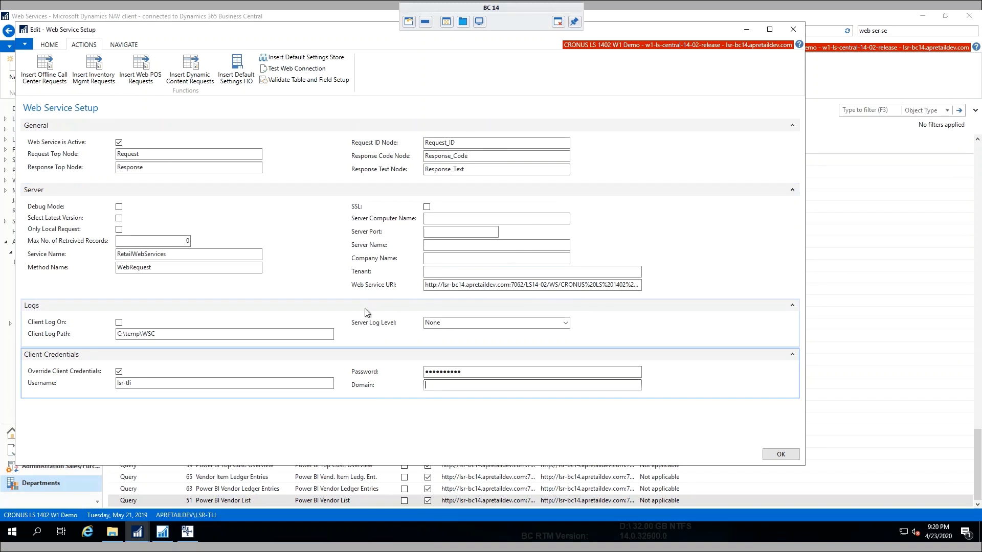